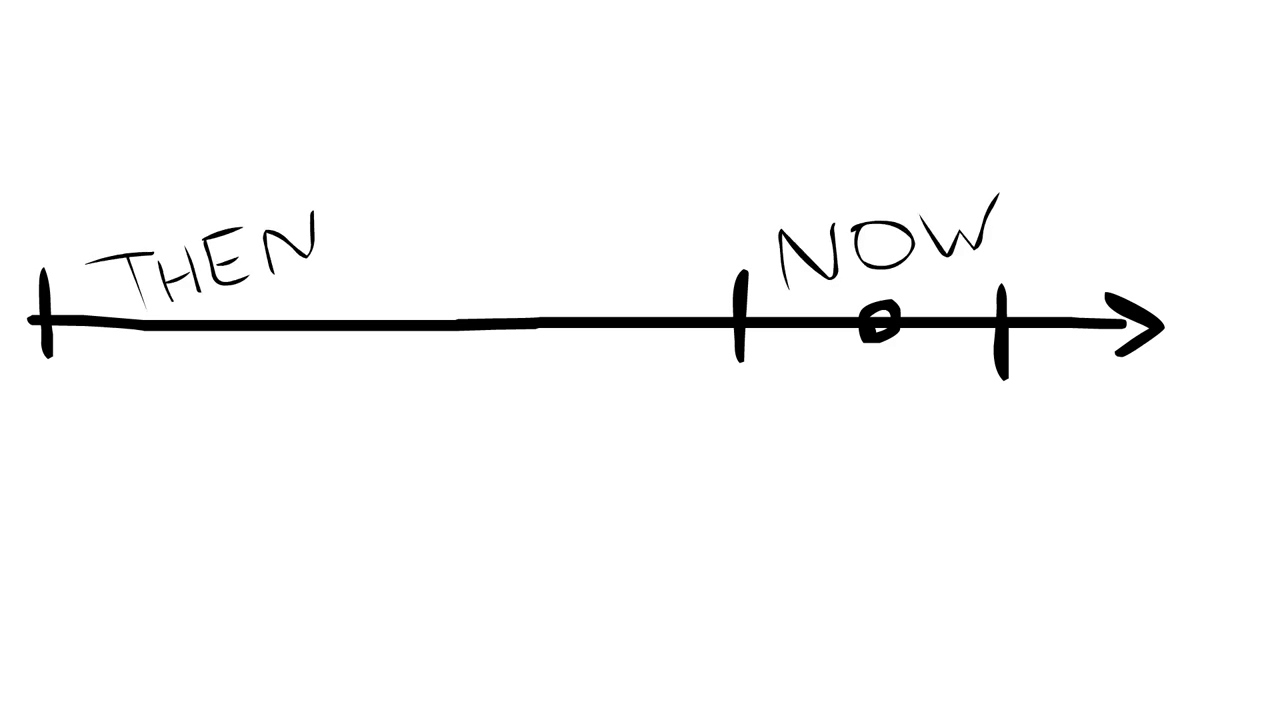
{"action": "type", "text": "(NOBODY CAN EXPLAIN DURING THIS)"}
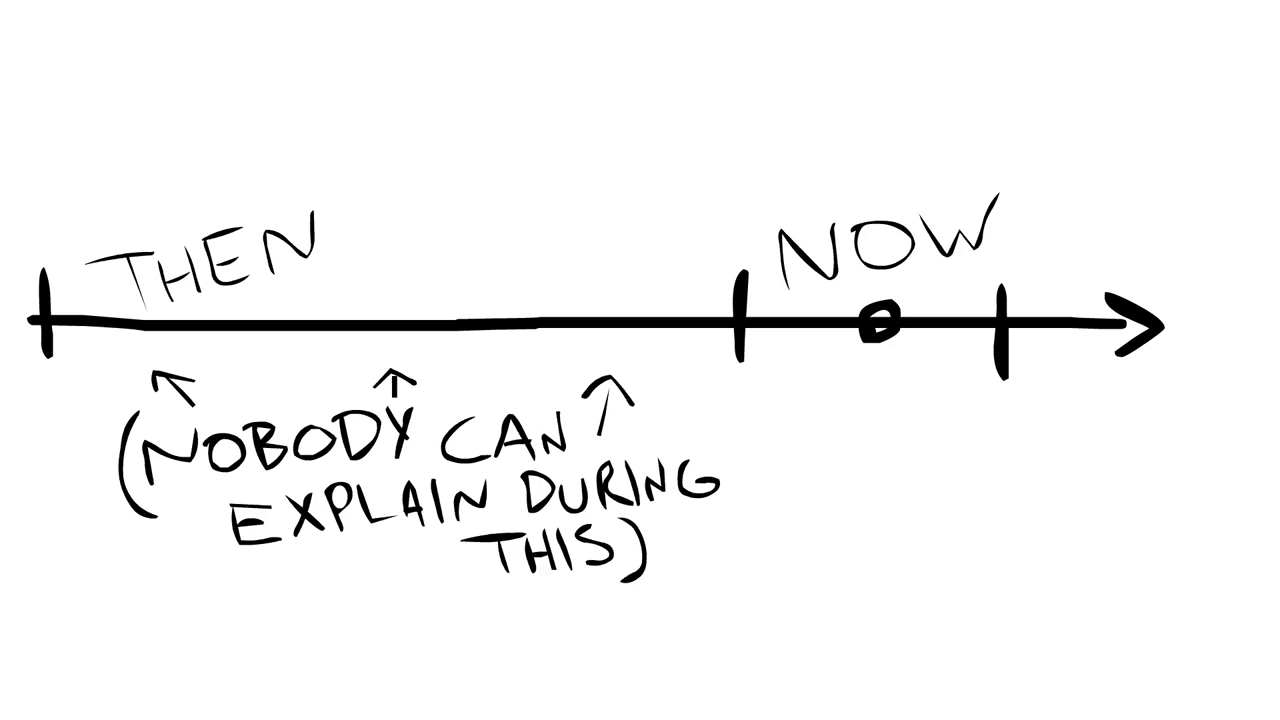